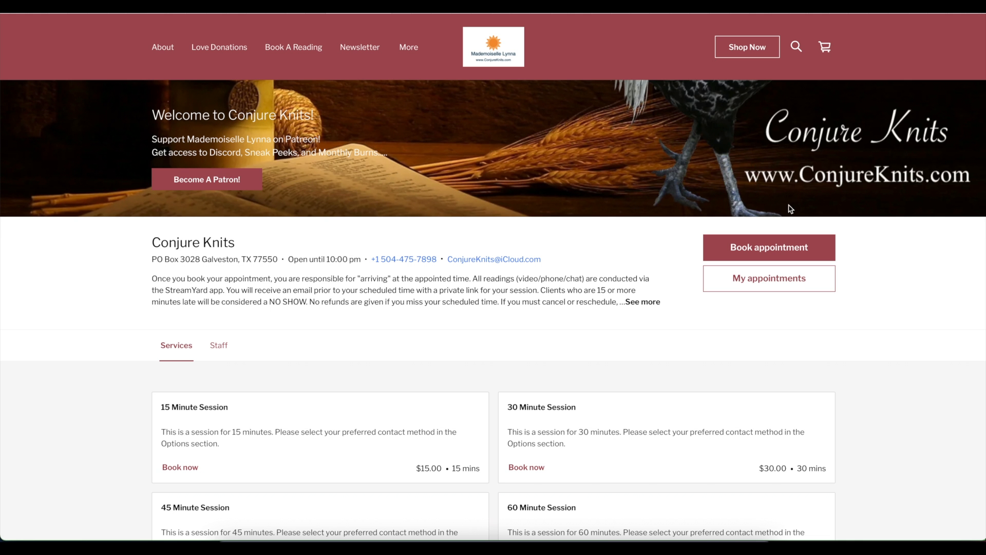
mouse_move(231, 60)
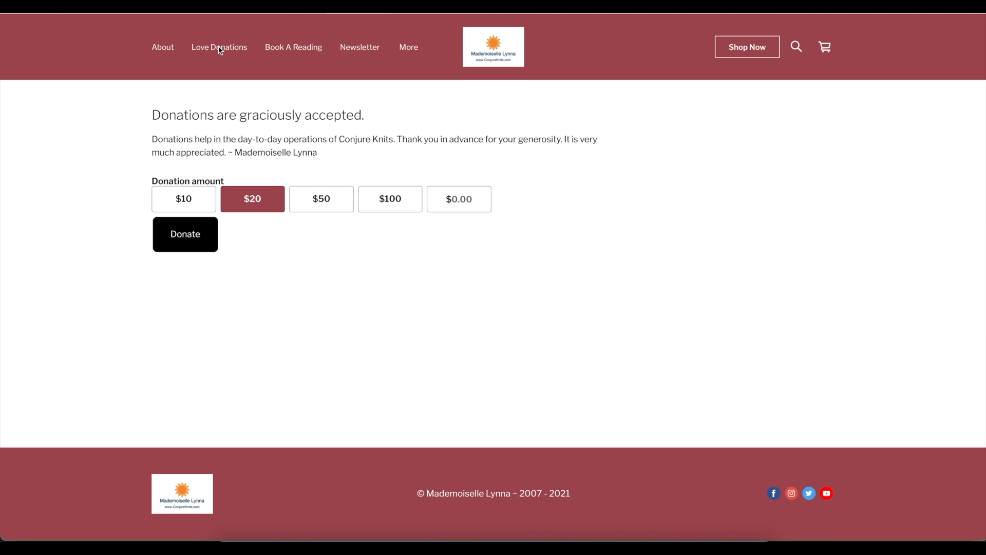
Add a custom $5.00 donation to the shopping cart
click(458, 199)
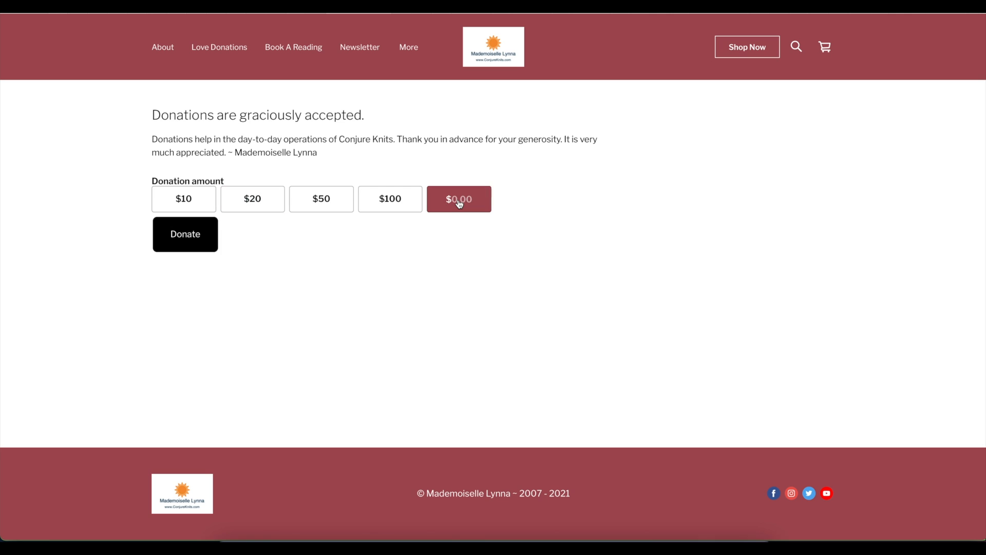
text(5.00)
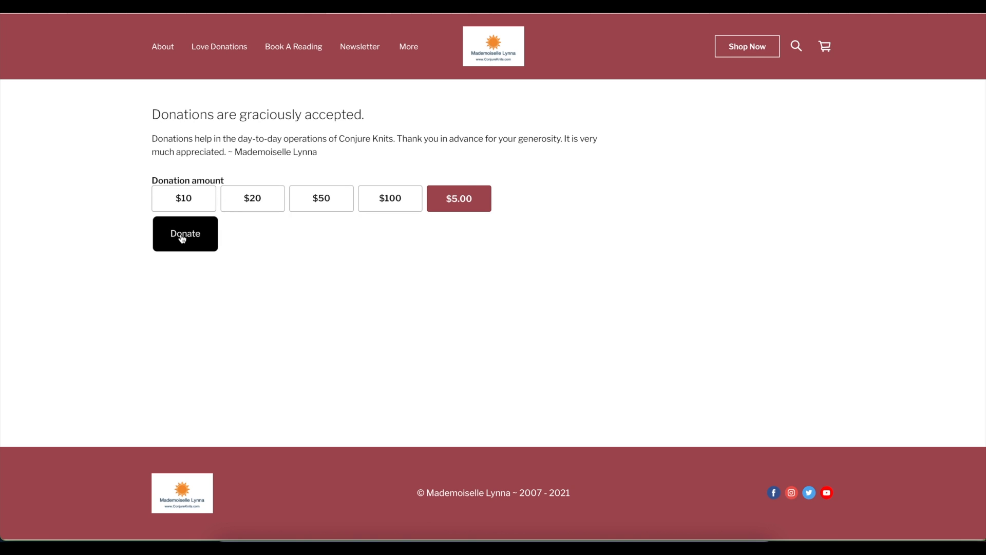
click(185, 234)
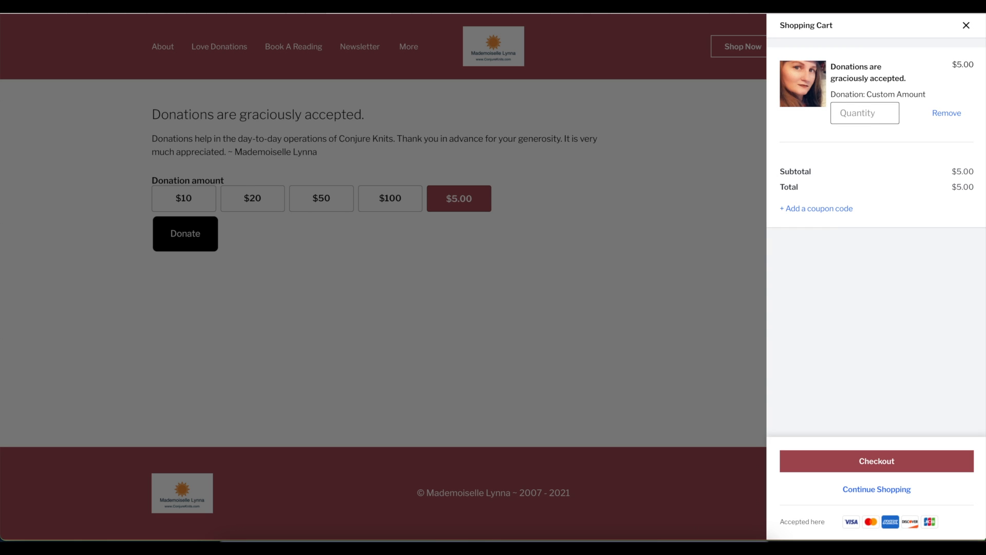
Set cart quantity to 3 ($15.00 total), proceed to checkout and start an order note
text(3)
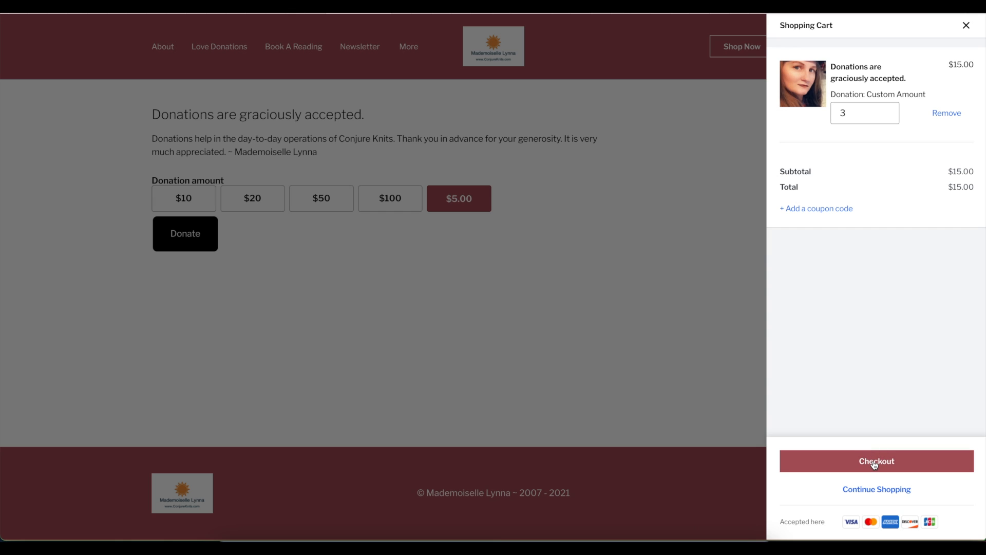
mouse_move(962, 150)
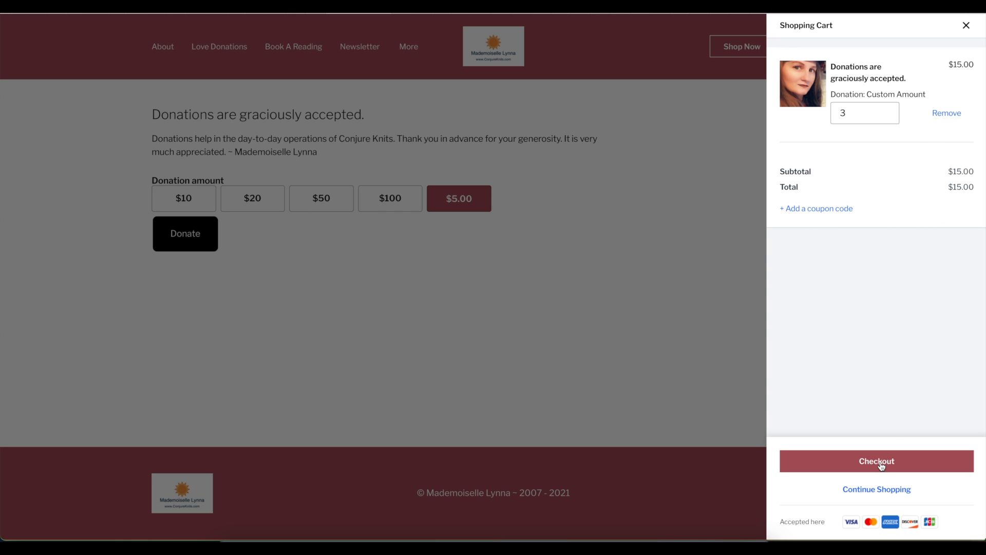
click(876, 461)
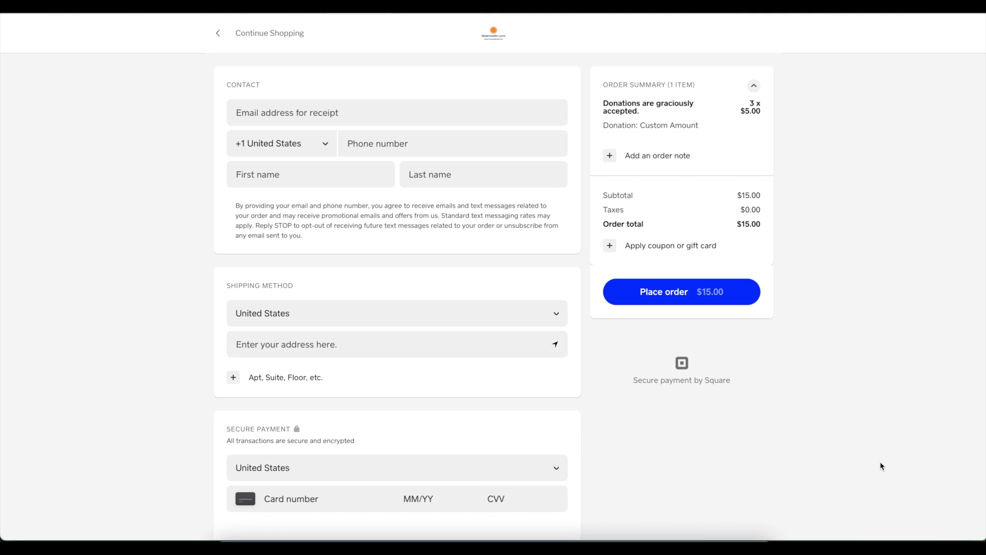
mouse_move(851, 123)
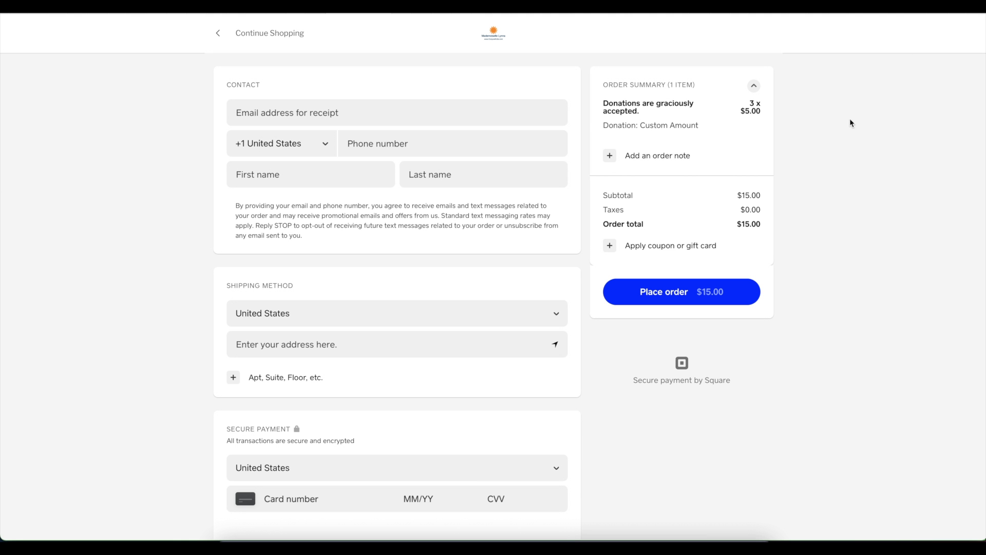
click(657, 155)
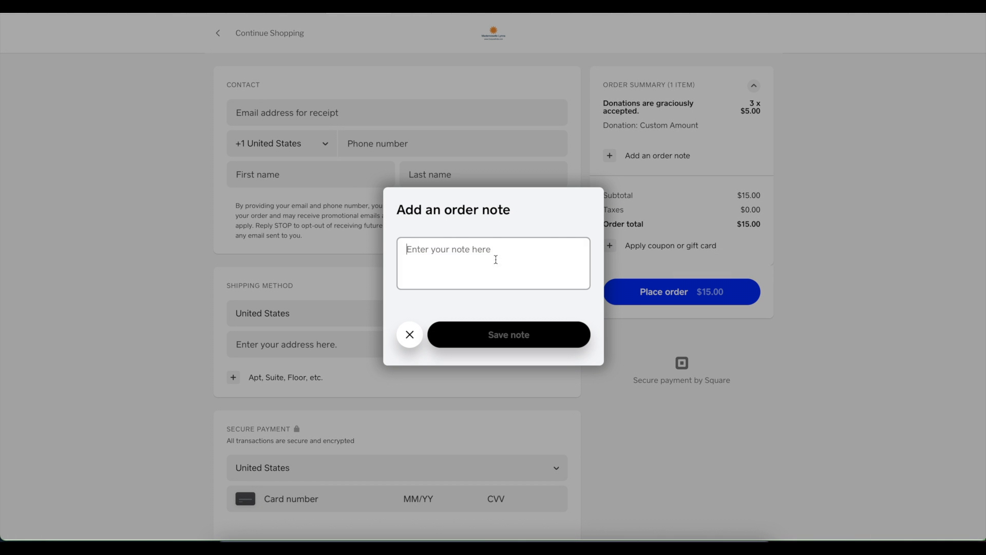
Save an order note reading 'Th here yo ype your question (s)....???' asking the customer to type their question(s)
text(This is w)
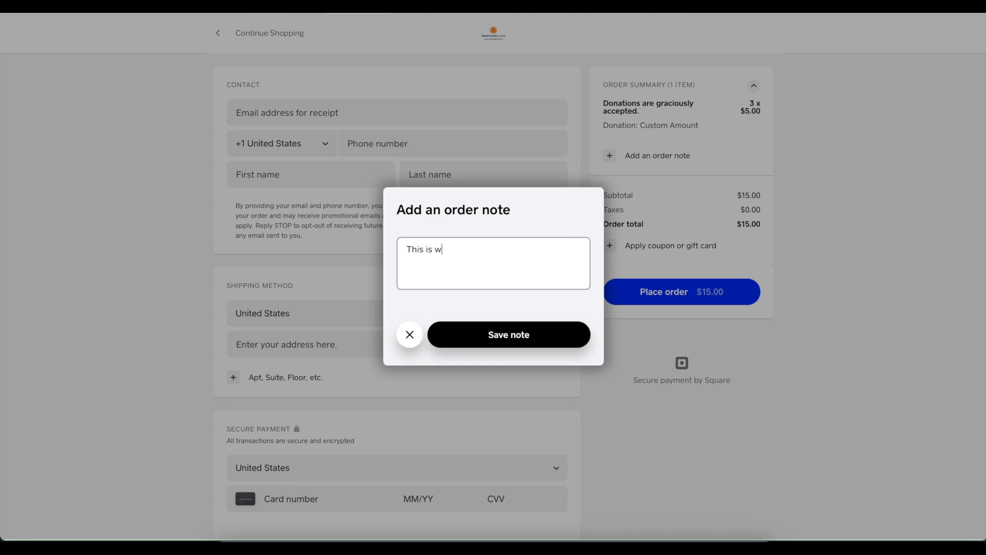
text(here you will t)
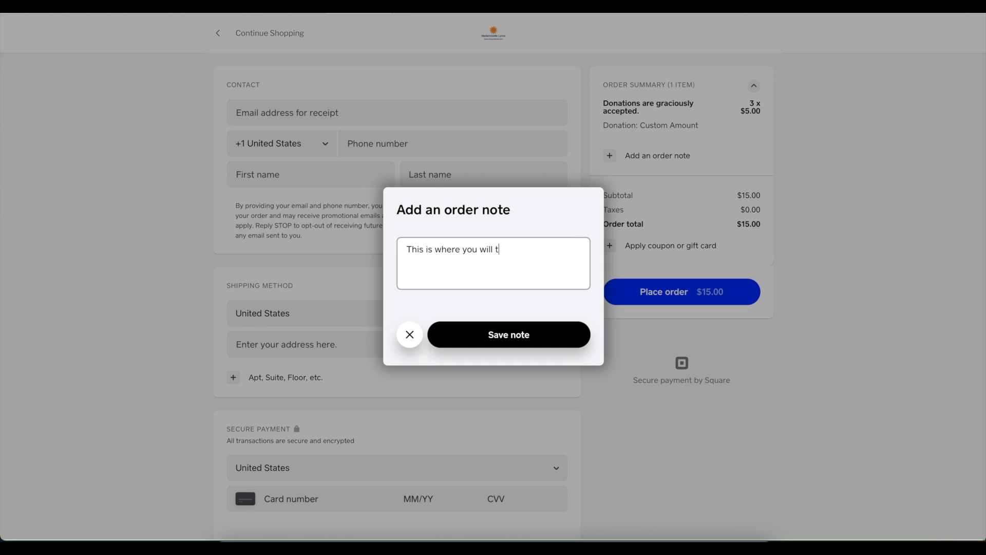
text(ype your)
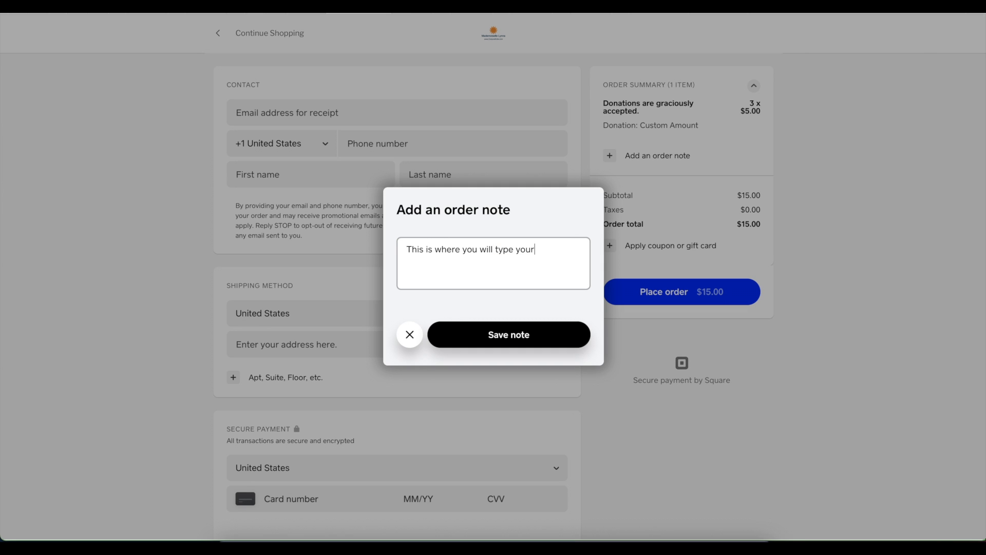
text(question)
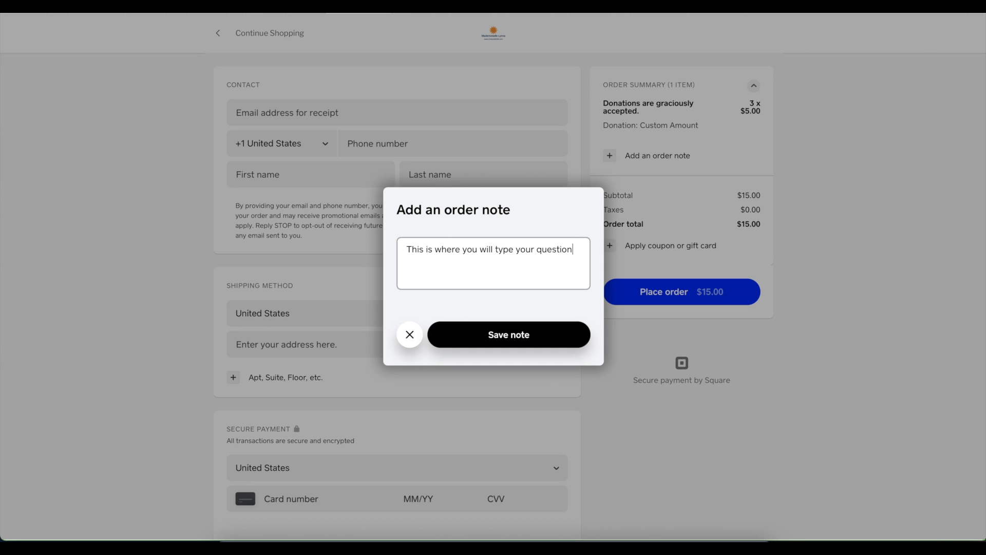
text((s)....???)
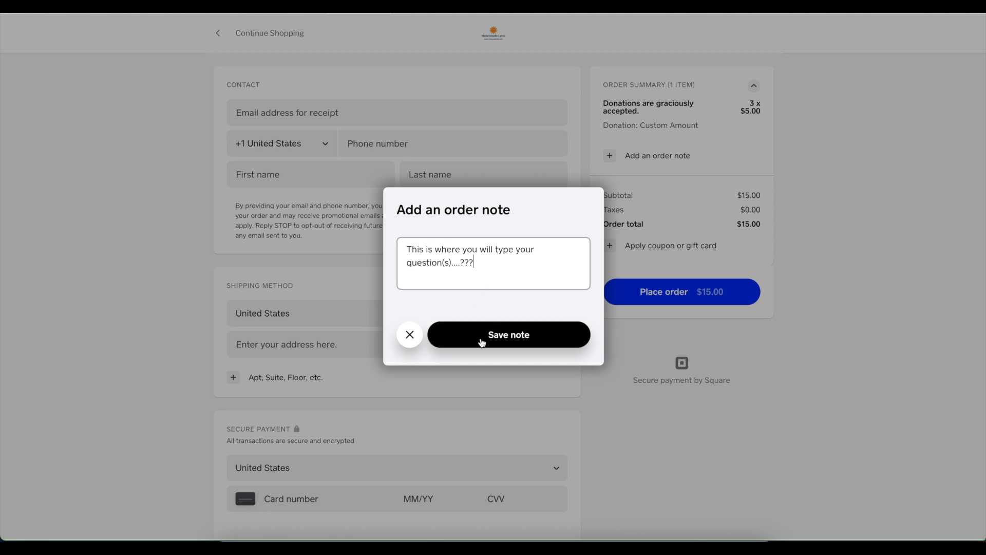
click(508, 334)
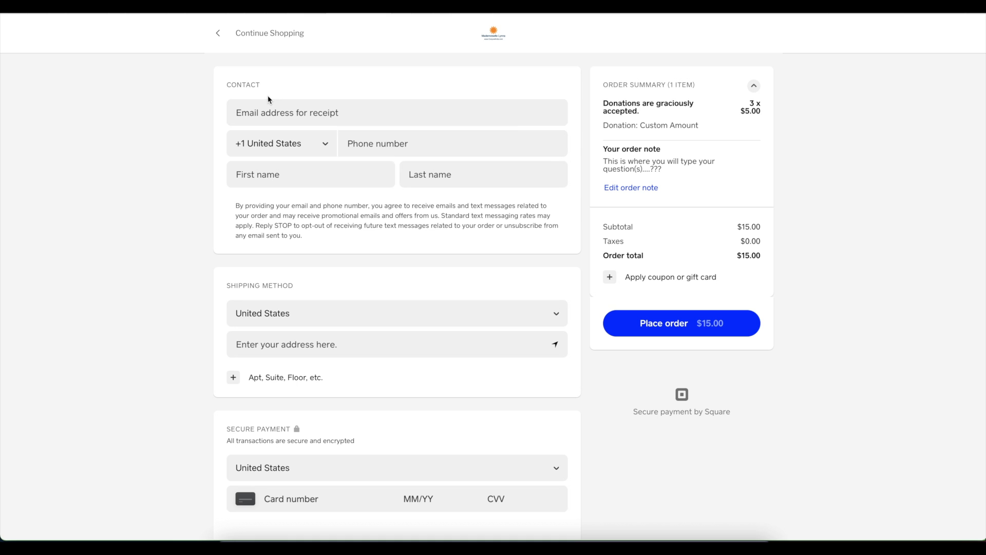
Attempt to place the $15.00 order, leaving email, phone and name flagged as required
scroll(down, 3)
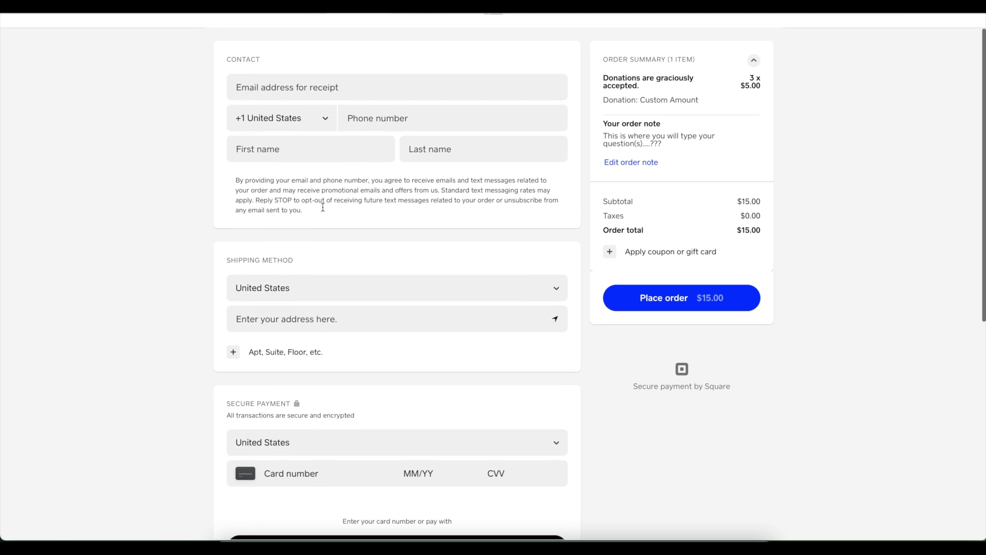
scroll(down, 3)
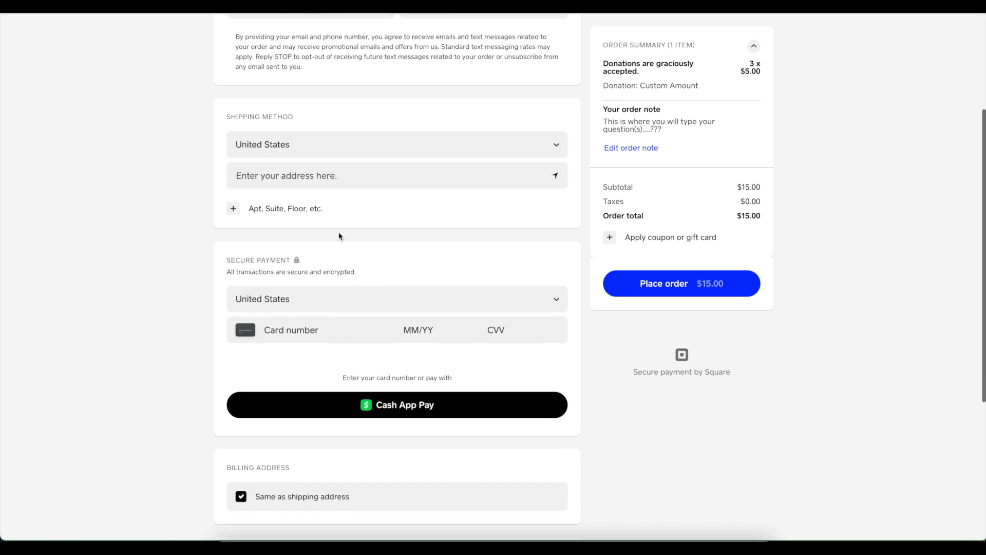
scroll(down, 3)
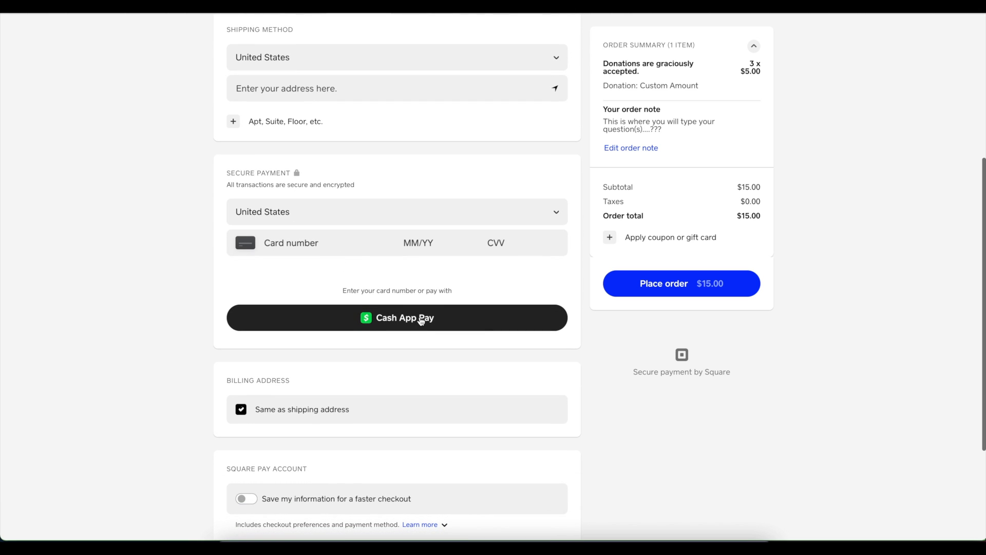
scroll(down, 3)
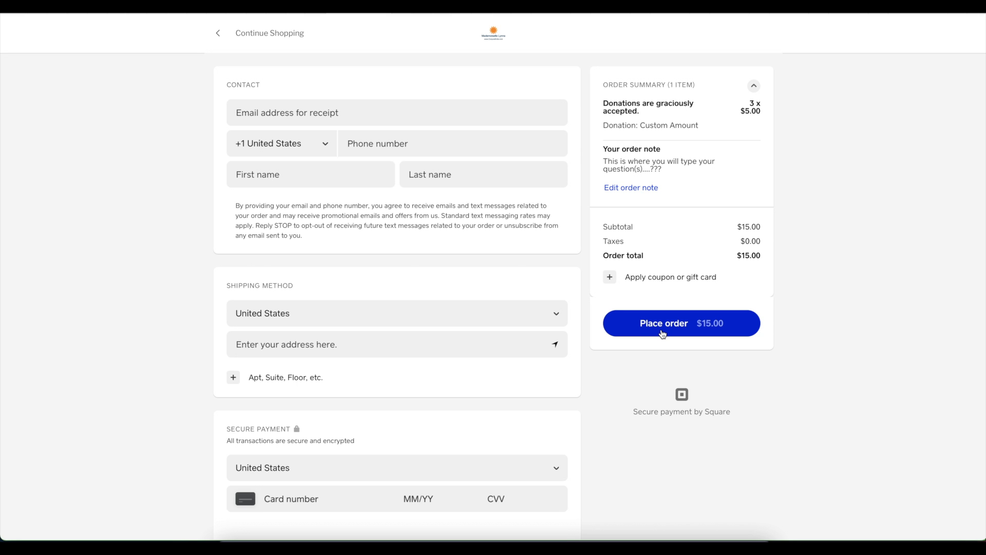
click(680, 323)
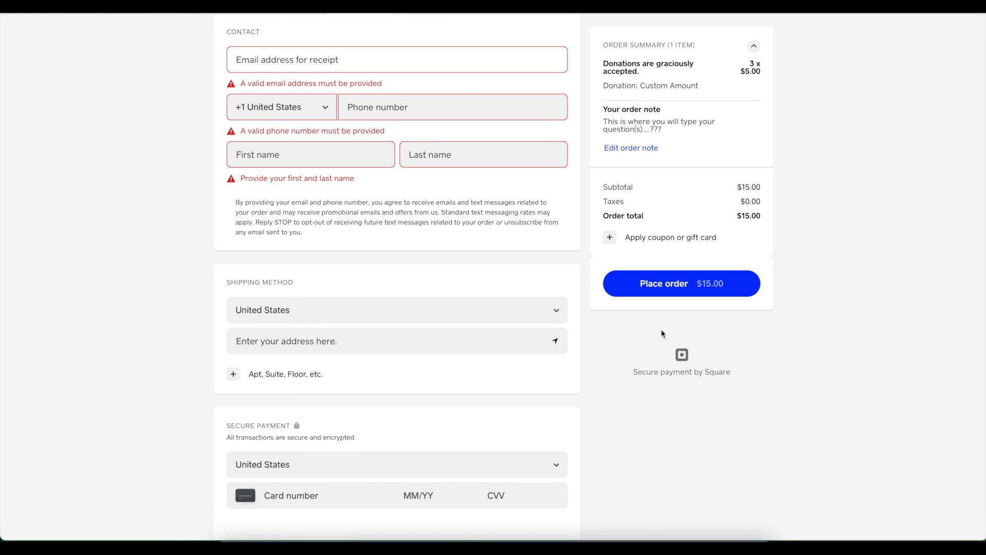